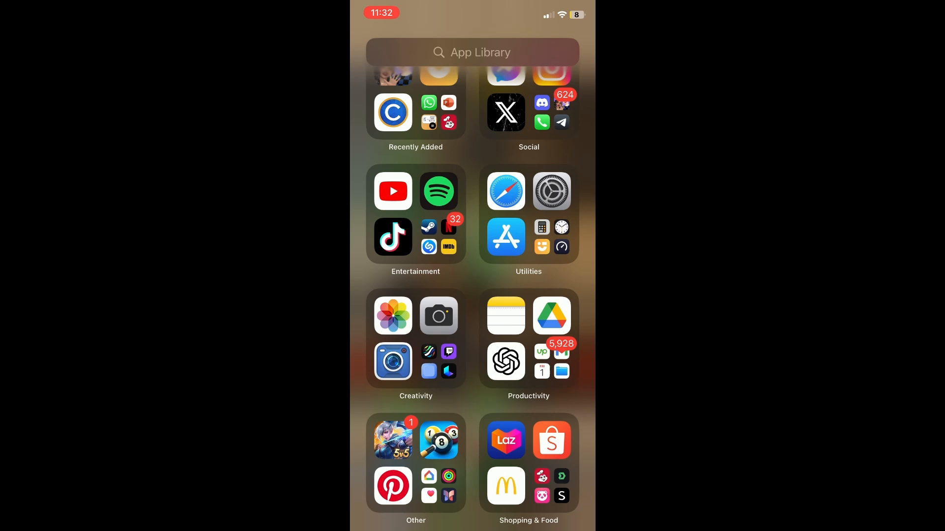
Step: Search the App Library for "charact" to surface the Character.AI app
{"action": "type", "text": "charac"}
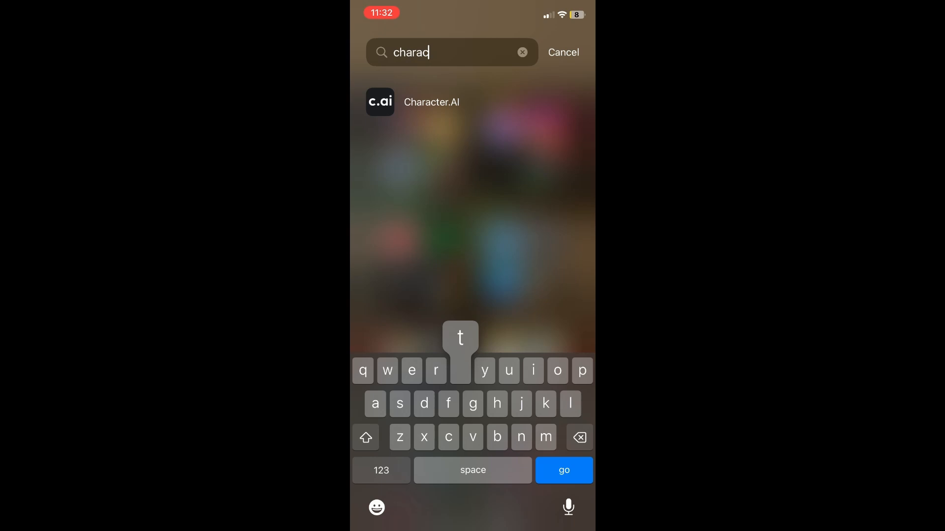
{"action": "type", "text": "t"}
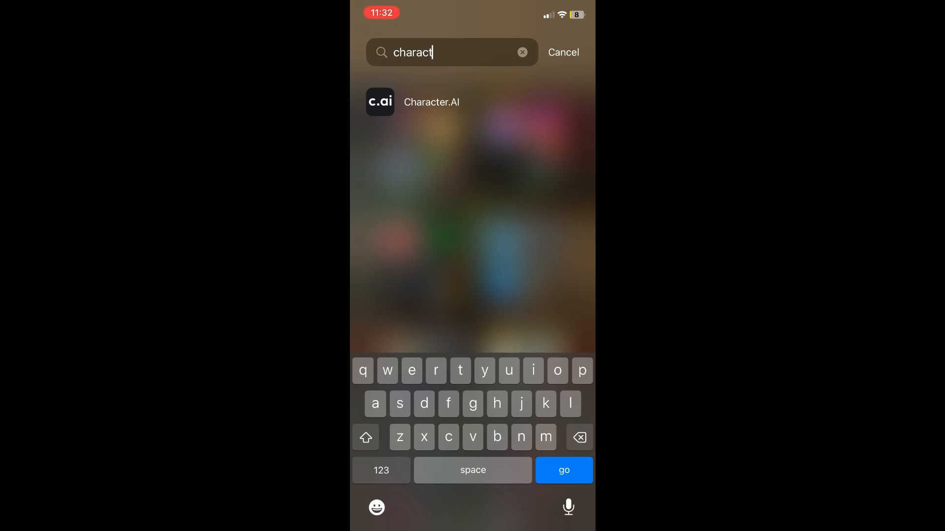
Step: Launch Character.AI from the search results and choose Log in
{"action": "left_click", "coordinate": [431, 102]}
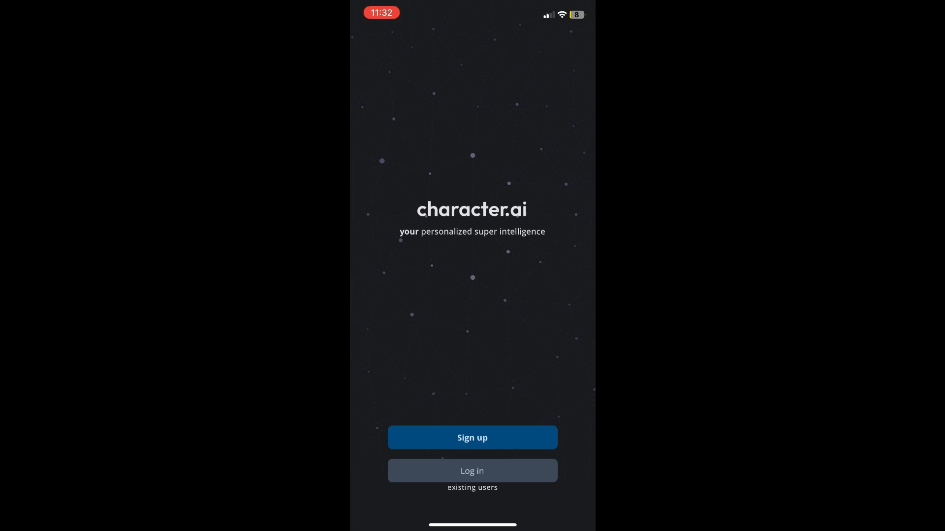
{"action": "left_click", "coordinate": [472, 471]}
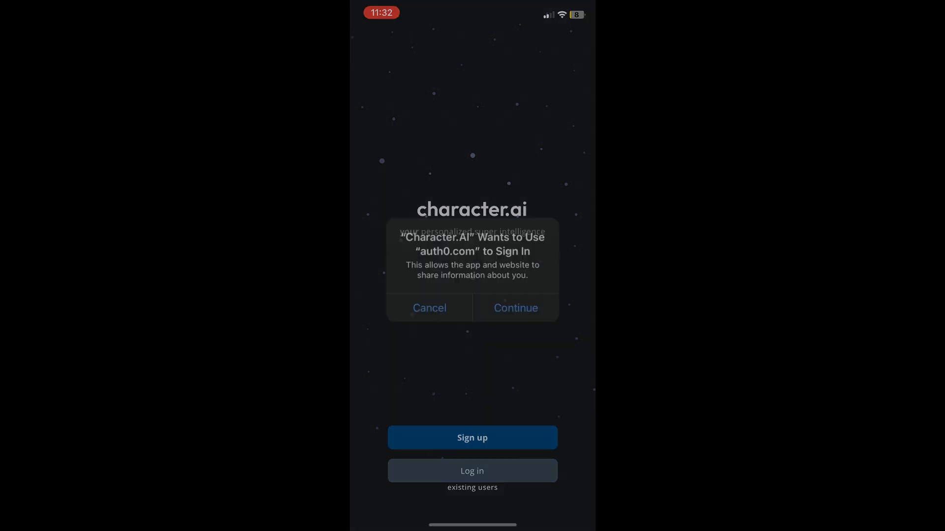
Step: Allow Character.AI to use auth0.com for signing in
{"action": "left_click", "coordinate": [515, 308]}
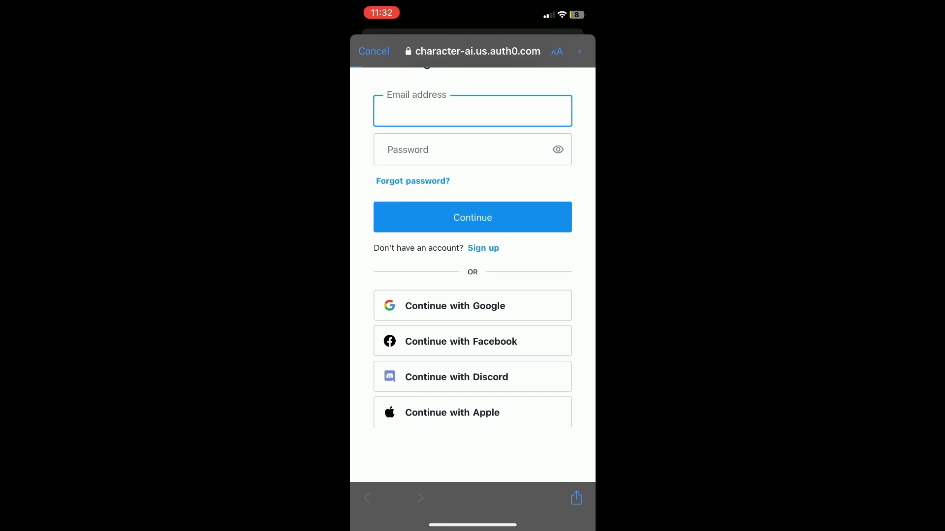
Step: Continue with Google, pick the Google account, and reach the home screen showing Astolfo
{"action": "left_click", "coordinate": [472, 305]}
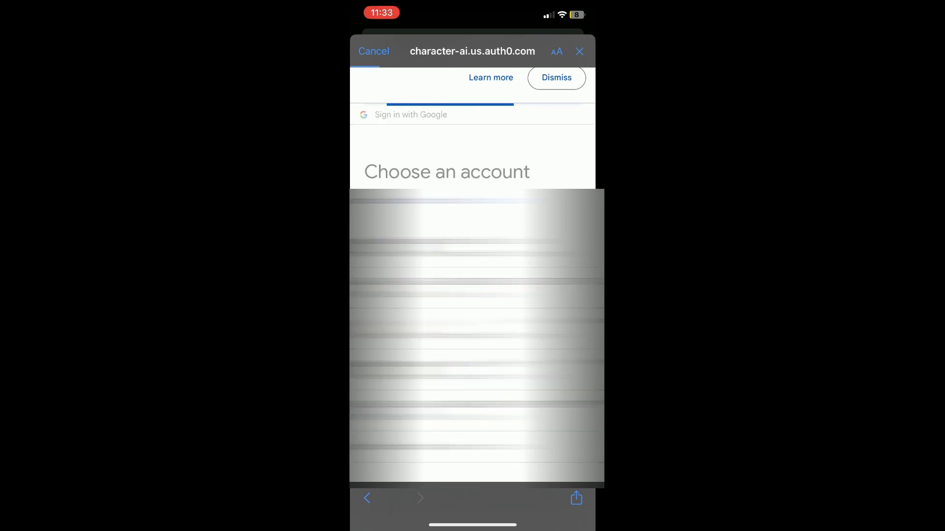
{"action": "left_click", "coordinate": [374, 51]}
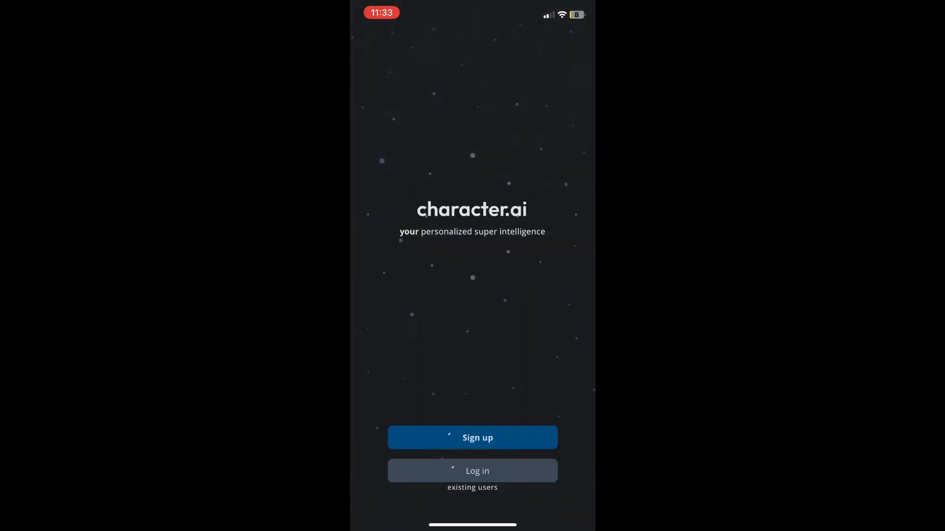
{"action": "left_click", "coordinate": [472, 472]}
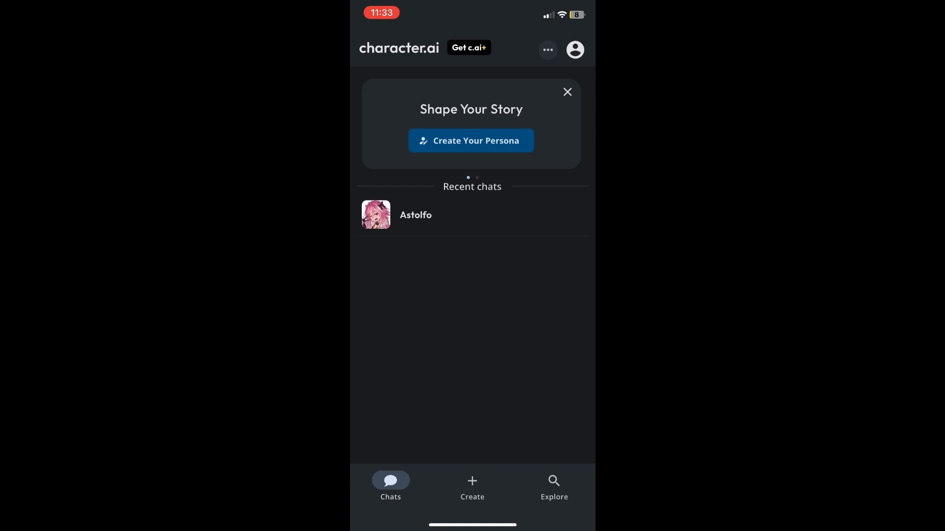